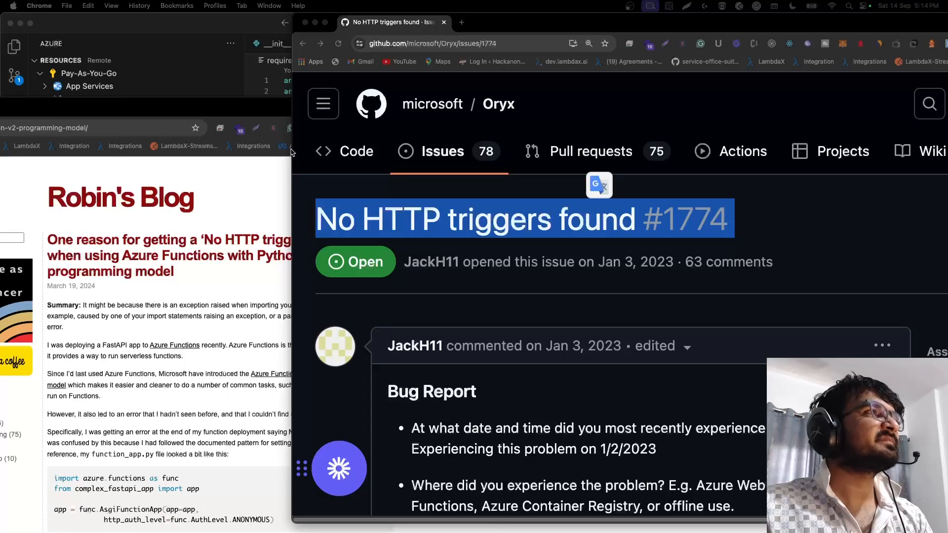
{"action": "mouse_move", "coordinate": [245, 83]}
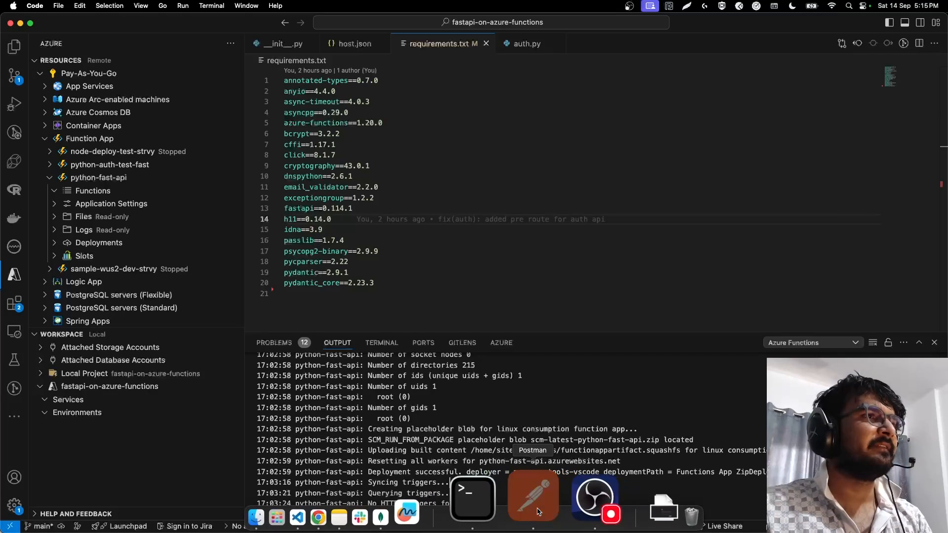
Send the POST localhost:7071/auth/login request in Postman to get an access token
{"action": "left_click", "coordinate": [532, 499]}
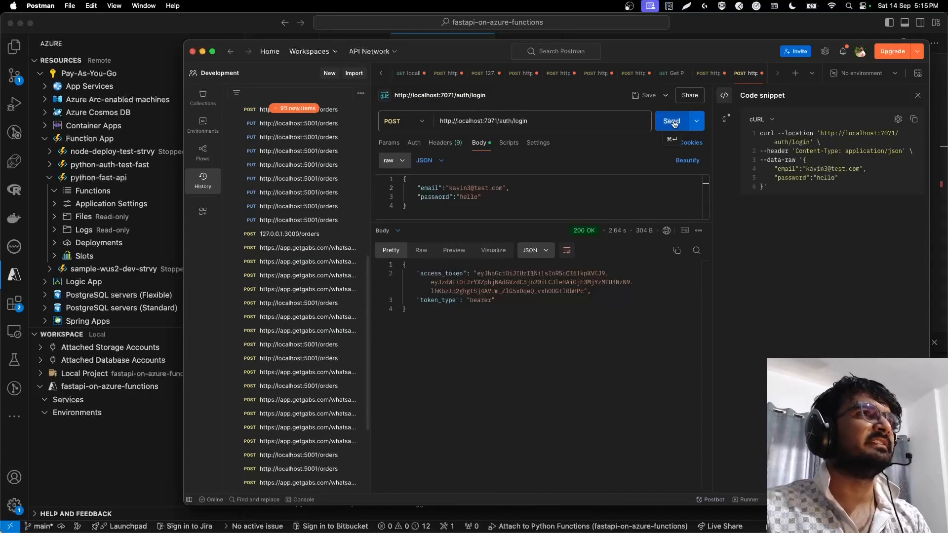
{"action": "left_click", "coordinate": [671, 121]}
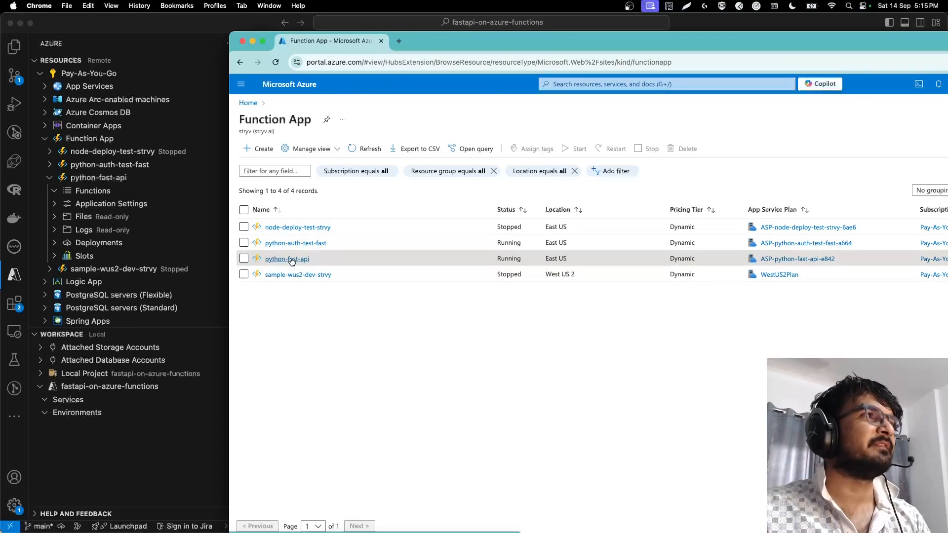
Open python-fast-api's Diagnose and solve problems page from the Function App list
{"action": "left_click", "coordinate": [287, 258]}
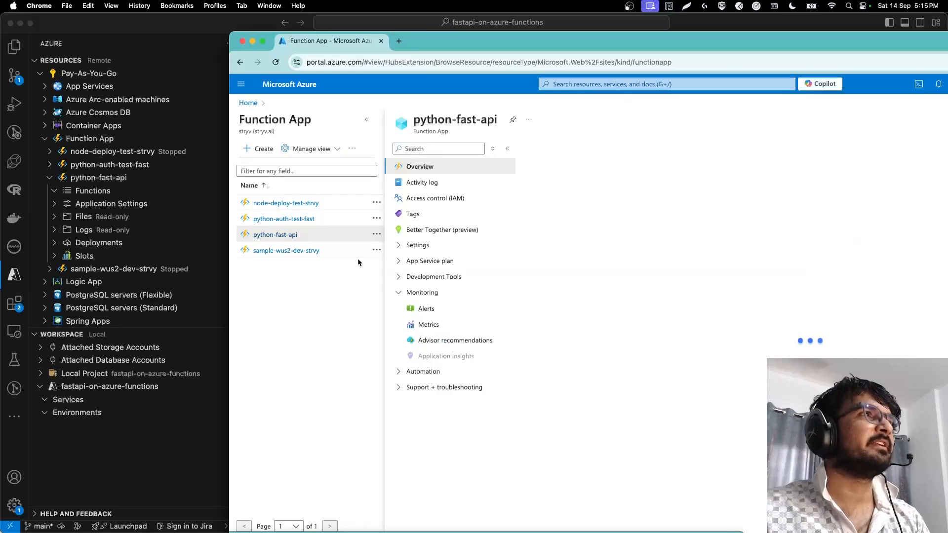
{"action": "left_click", "coordinate": [274, 235]}
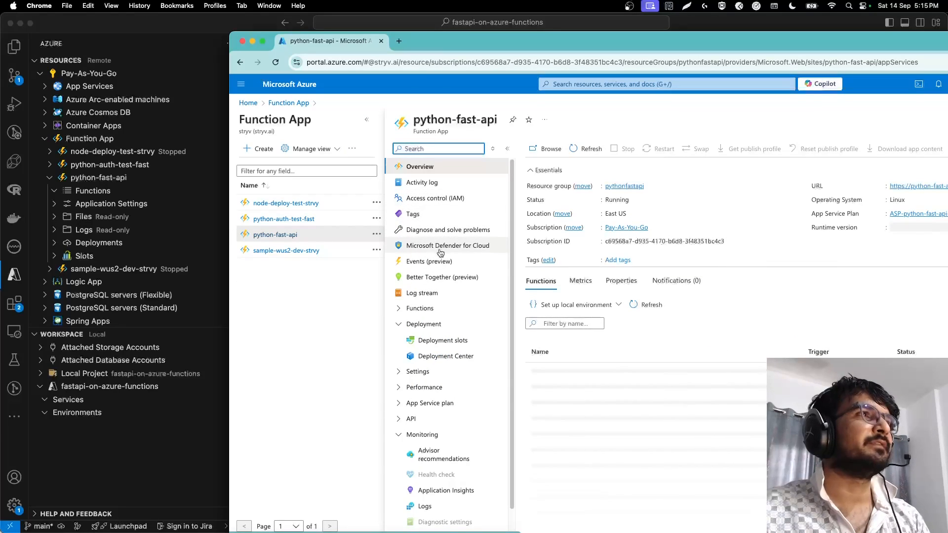
{"action": "left_click", "coordinate": [448, 230]}
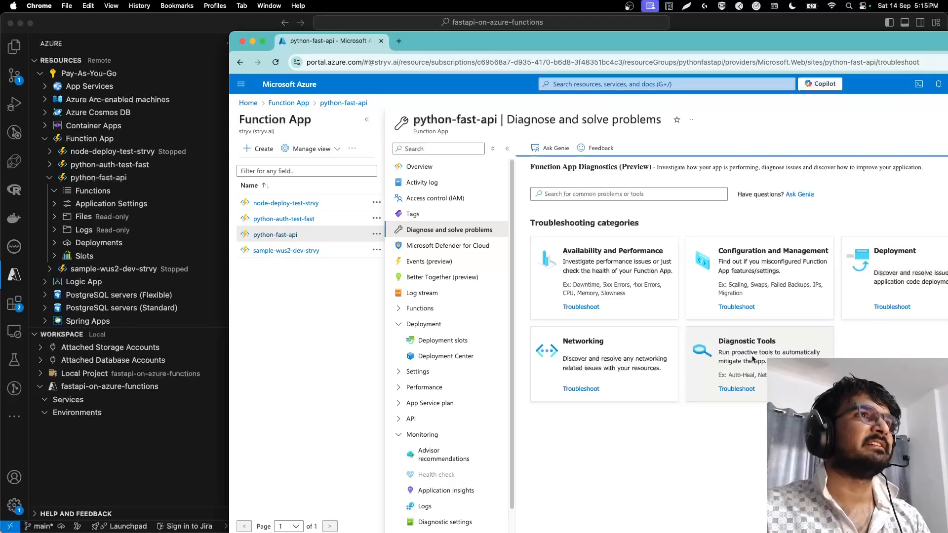
Search Diagnostic Tools for 'Functions that are not triggering' and open that detector
{"action": "left_click", "coordinate": [736, 389]}
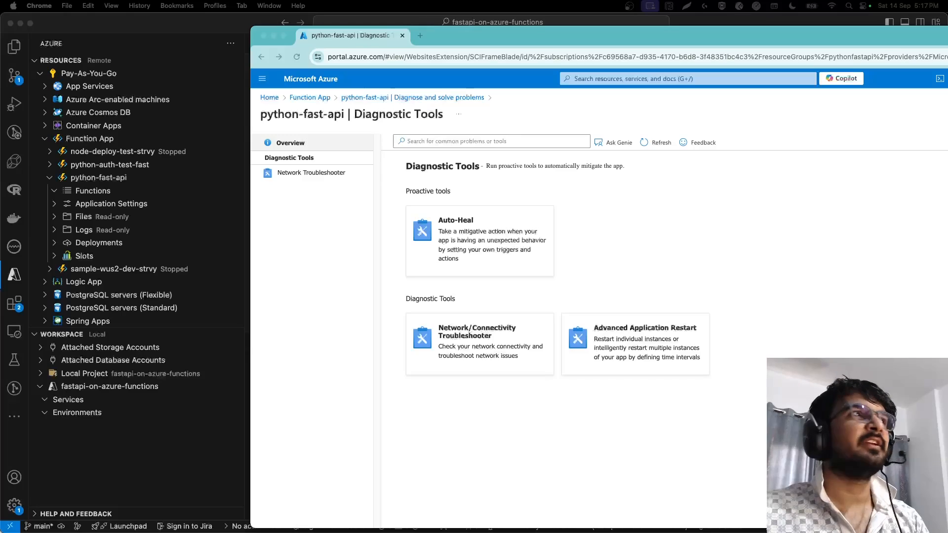
{"action": "type", "text": "Functions that are not triggering"}
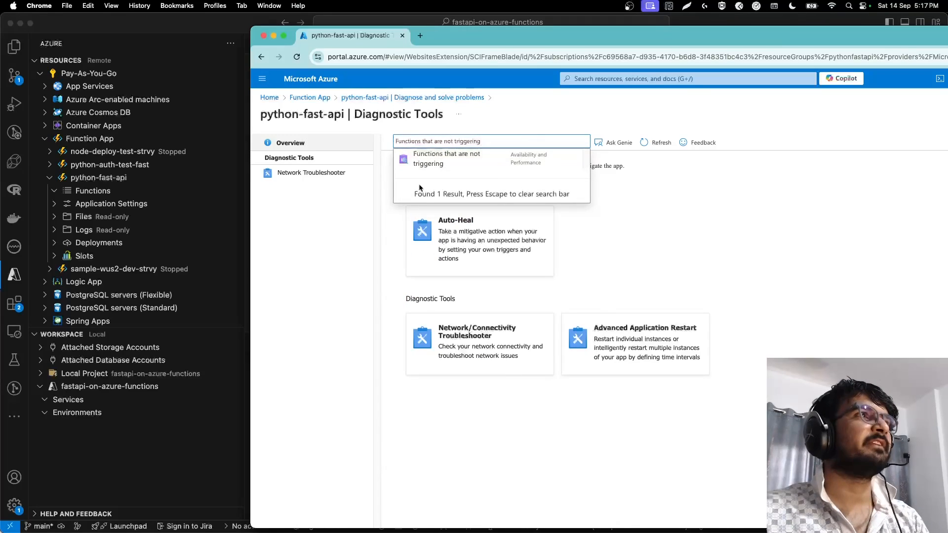
{"action": "left_click", "coordinate": [446, 158]}
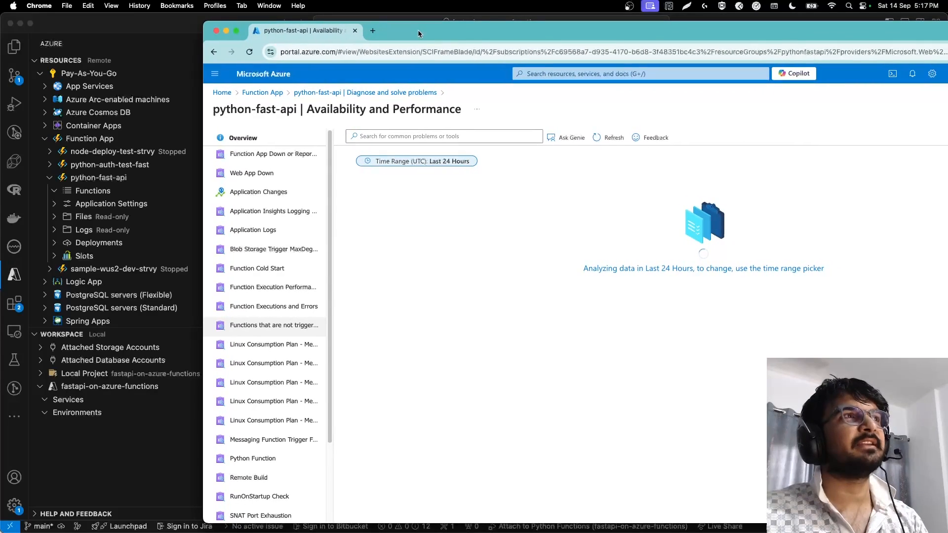
Scroll the detector's exception table to the ModuleNotFoundError for 'jwt'
{"action": "left_click", "coordinate": [273, 326]}
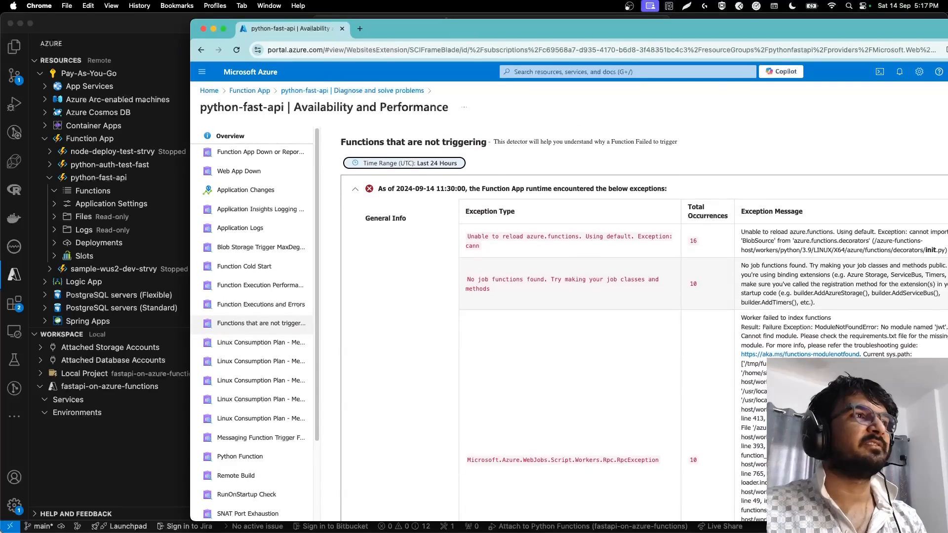
{"action": "scroll", "scroll_direction": "down", "scroll_amount": 3}
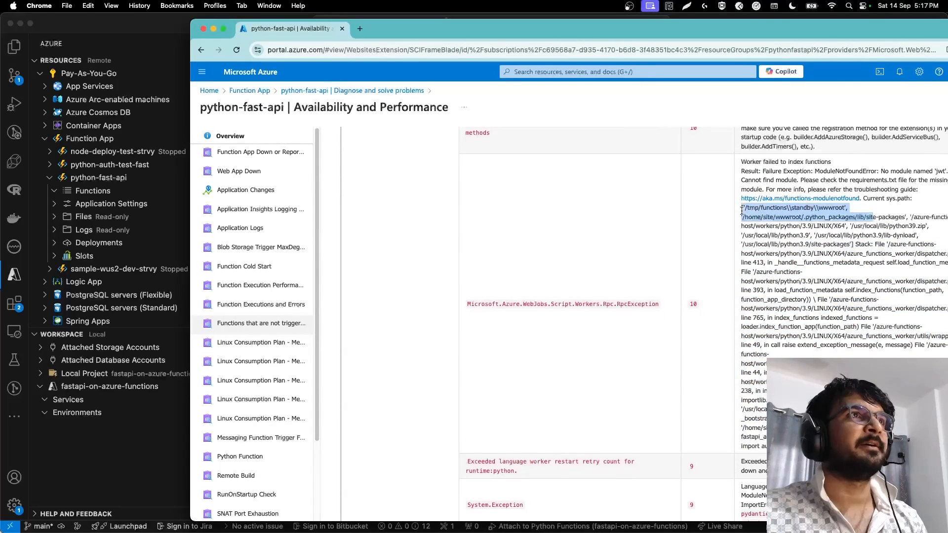
{"action": "scroll", "scroll_direction": "down", "scroll_amount": 3}
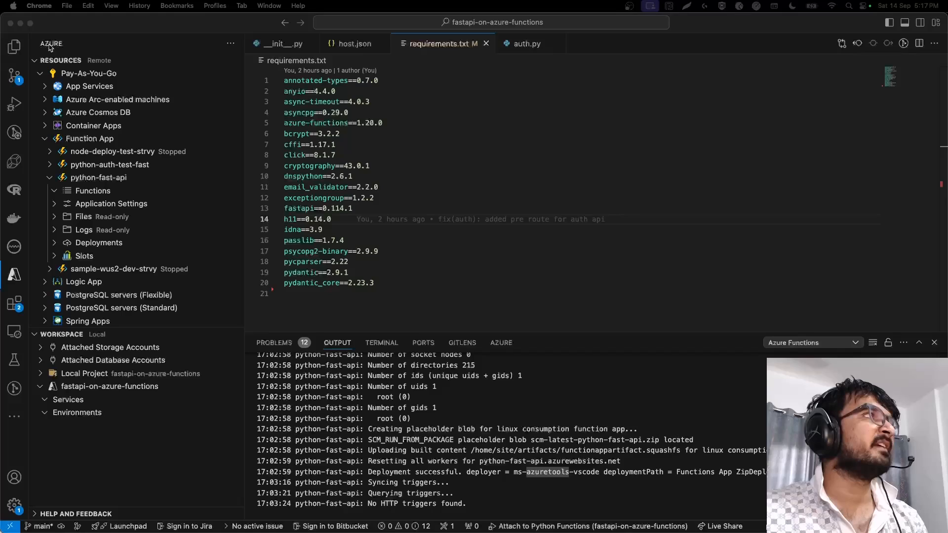
Add PyJWT==2.6.0 and other missing packages to requirements.txt, then deploy to python-fast-api
{"action": "left_click", "coordinate": [14, 46]}
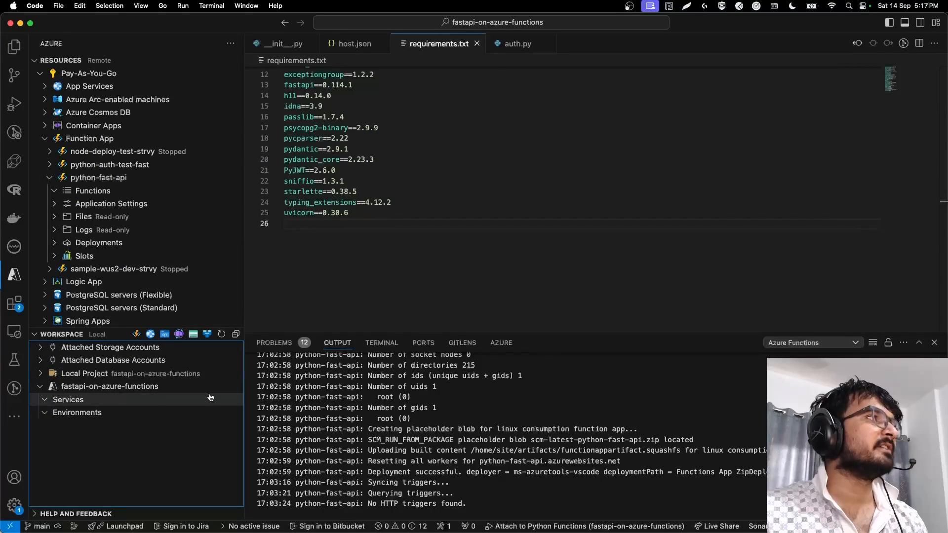
{"action": "left_click", "coordinate": [218, 373]}
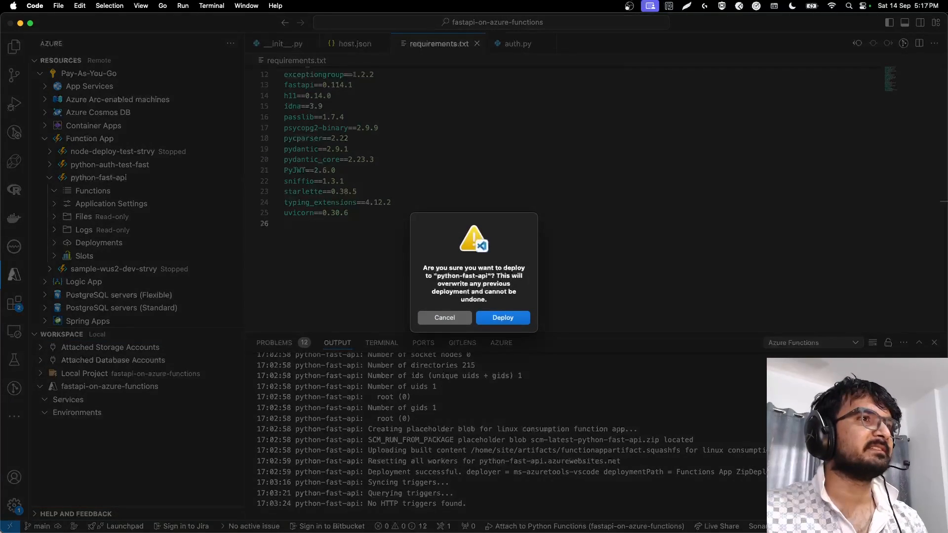
Confirm Deploy to overwrite the previous python-fast-api deployment
{"action": "left_click", "coordinate": [502, 317]}
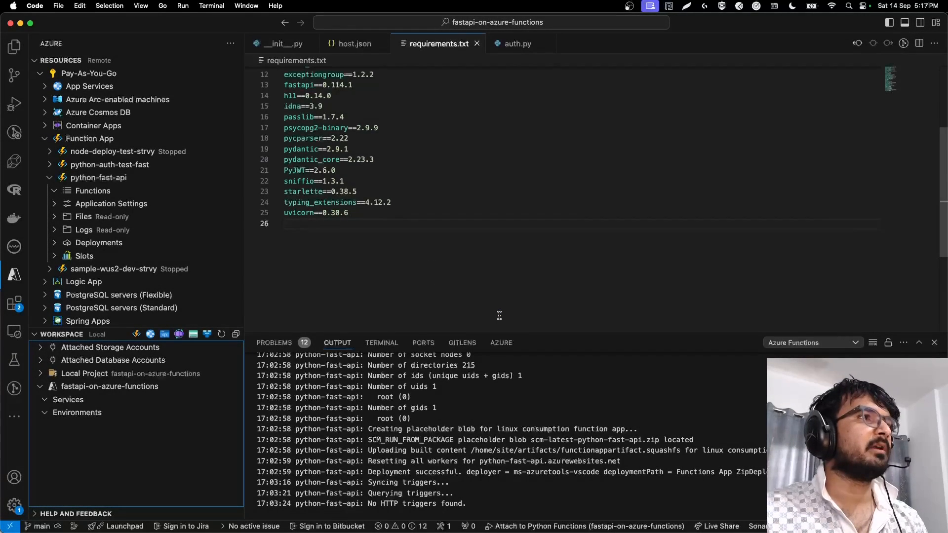
{"action": "left_click", "coordinate": [501, 343]}
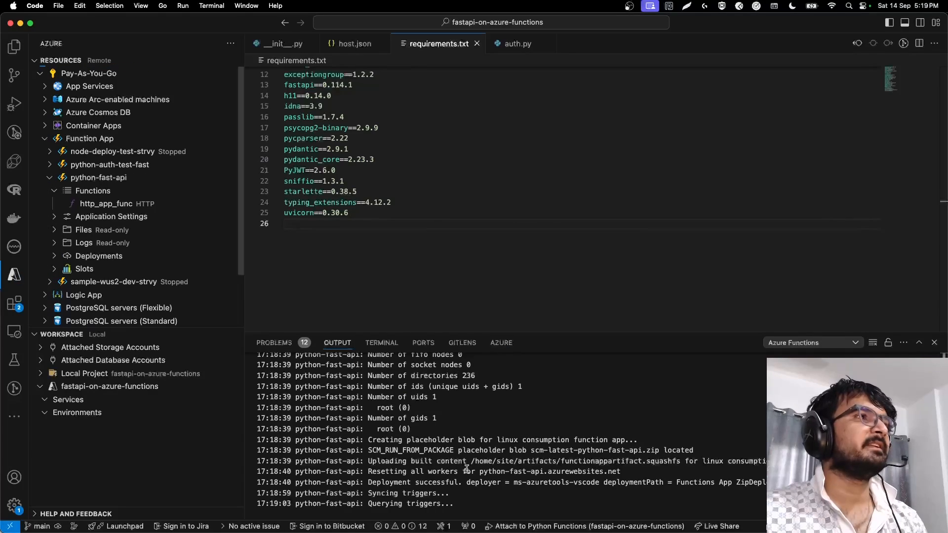
Scroll the Output panel to the http_app_func trigger URL on python-fast-api.azurewebsites.net
{"action": "scroll", "scroll_direction": "down", "scroll_amount": 3}
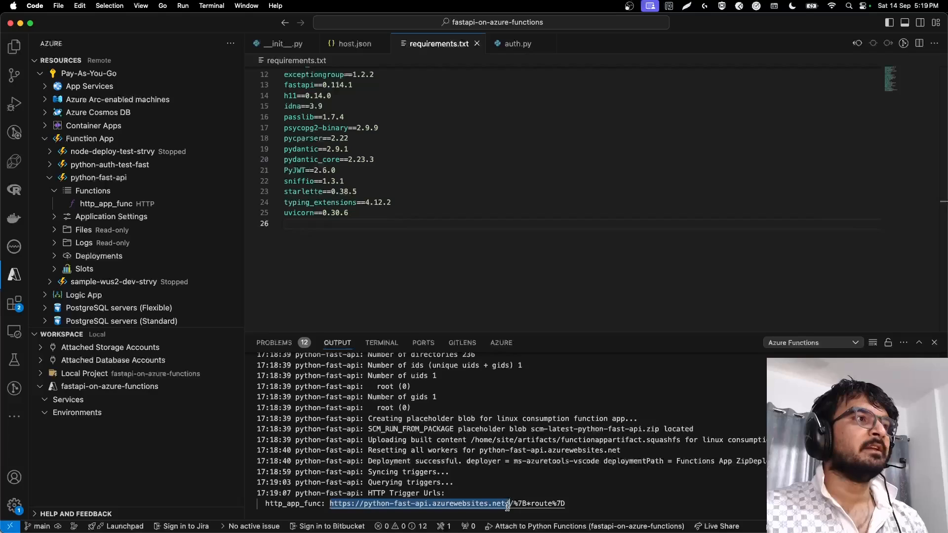
{"action": "mouse_move", "coordinate": [508, 504]}
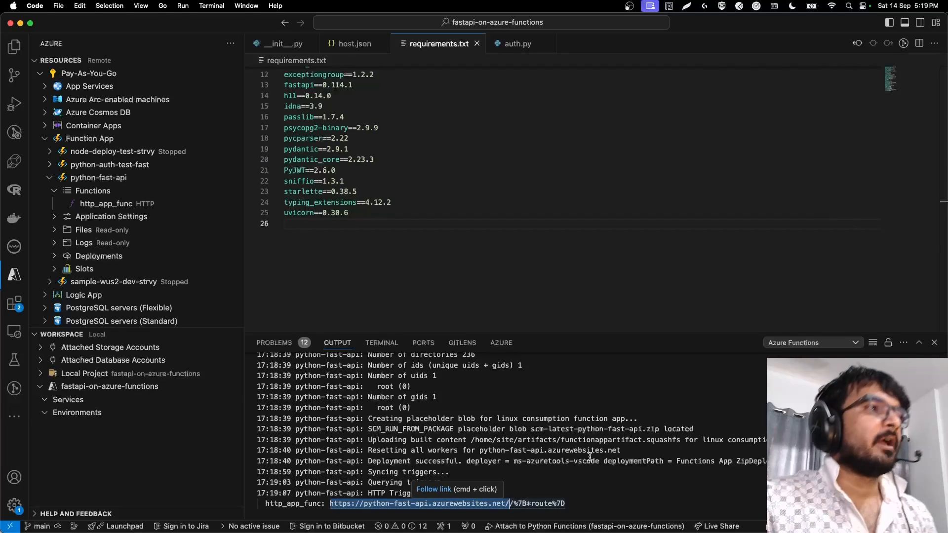